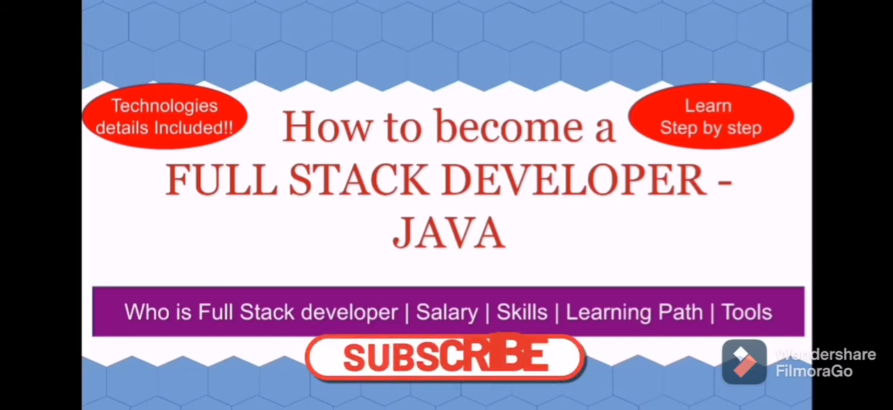
pyautogui.click(445, 357)
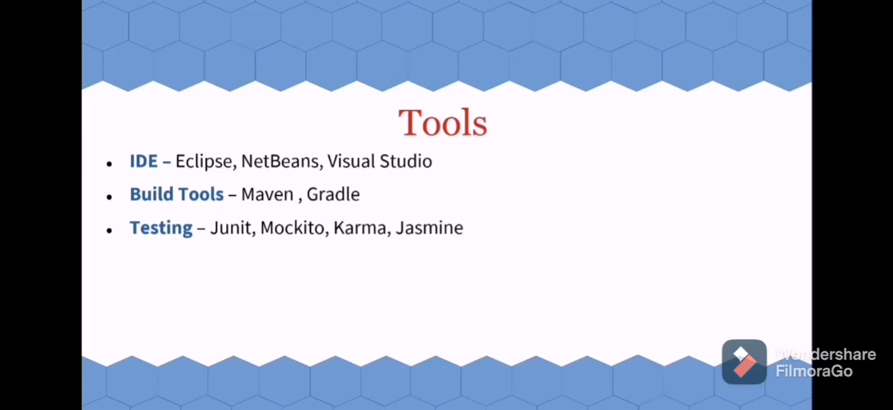
pyautogui.click(664, 281)
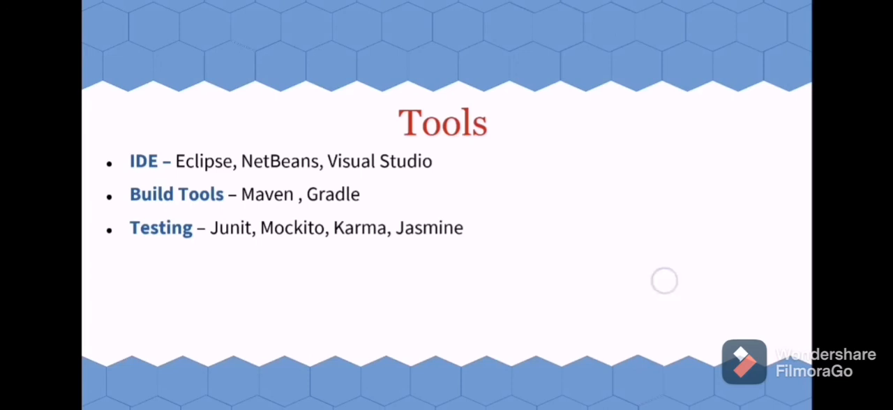